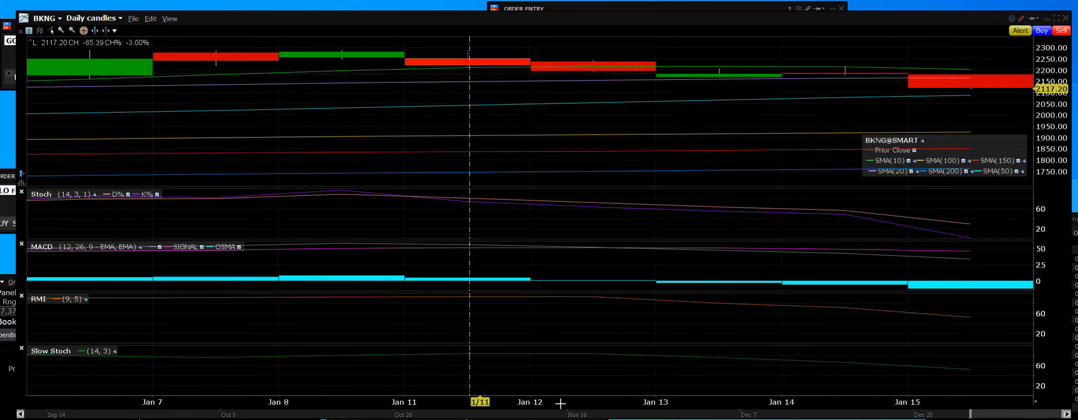
pyautogui.moveTo(1011, 124)
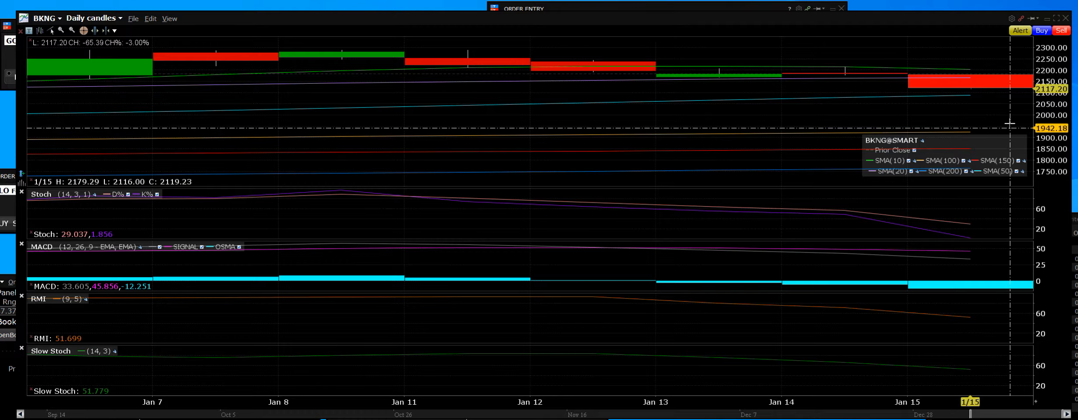
pyautogui.moveTo(1016, 121)
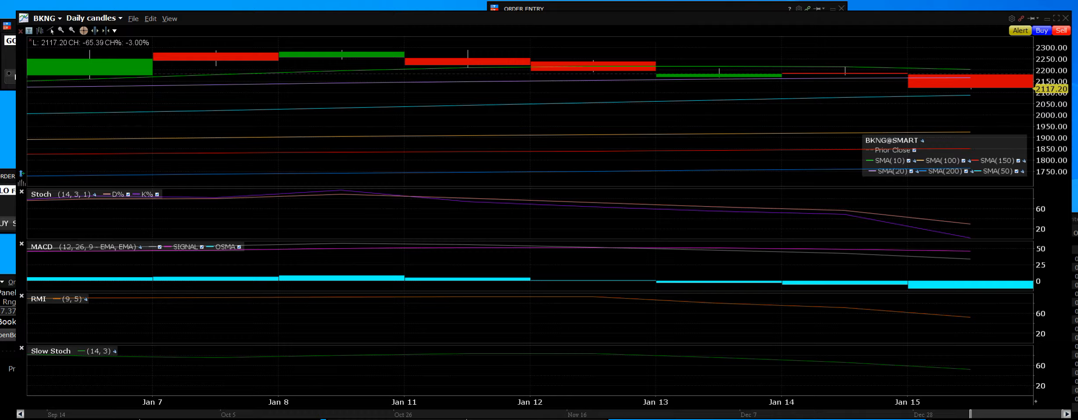
pyautogui.moveTo(1026, 93)
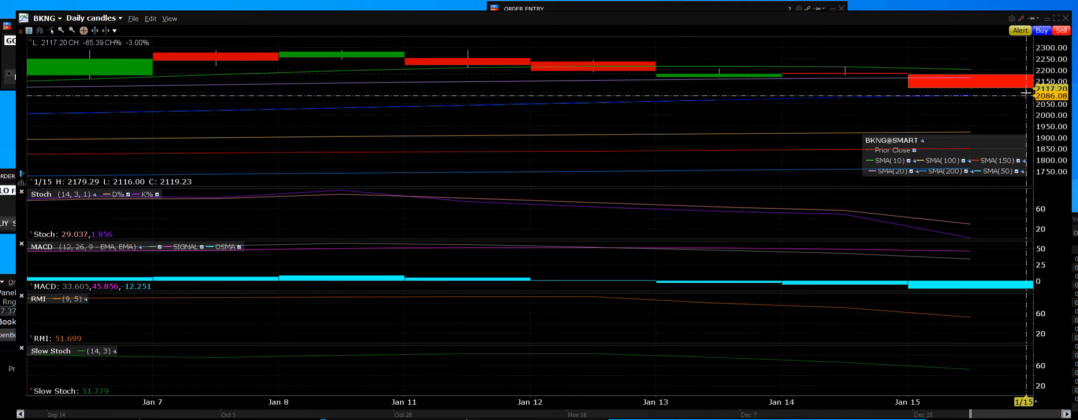
pyautogui.moveTo(999, 62)
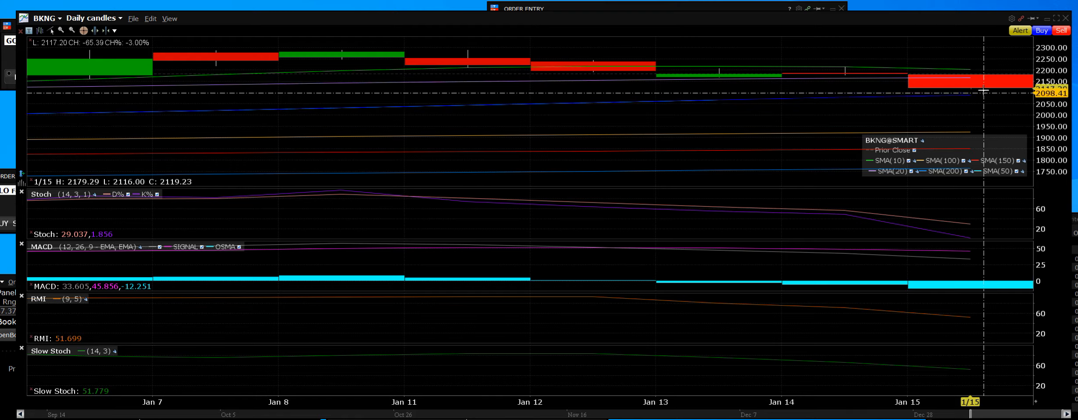
pyautogui.moveTo(997, 85)
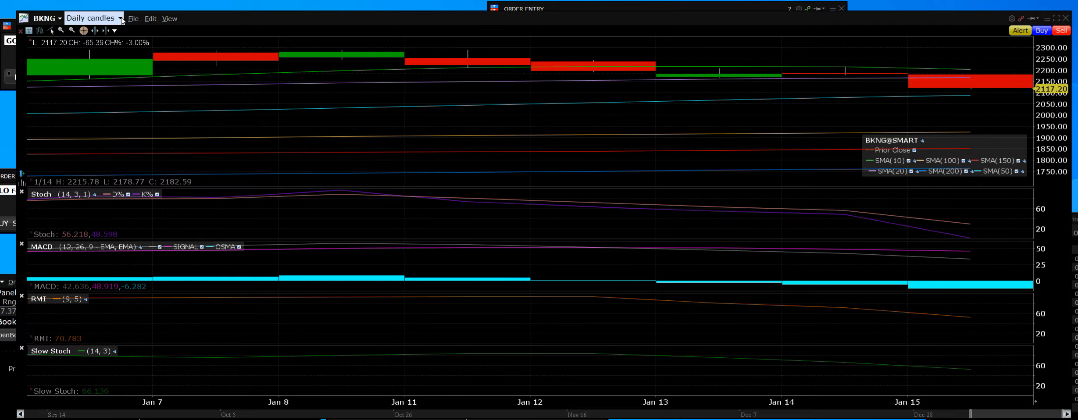
# Step: Switch the BKNG chart from daily to weekly candles, recalculating all indicators
pyautogui.click(120, 18)
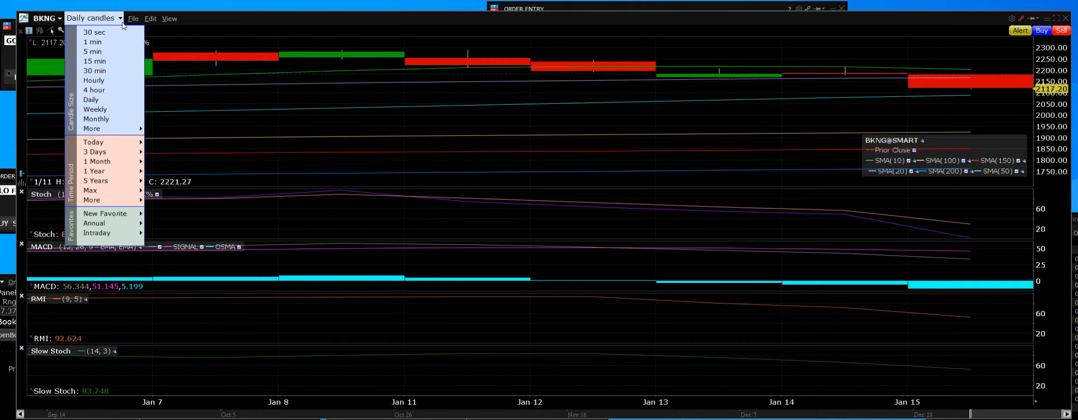
pyautogui.moveTo(95, 110)
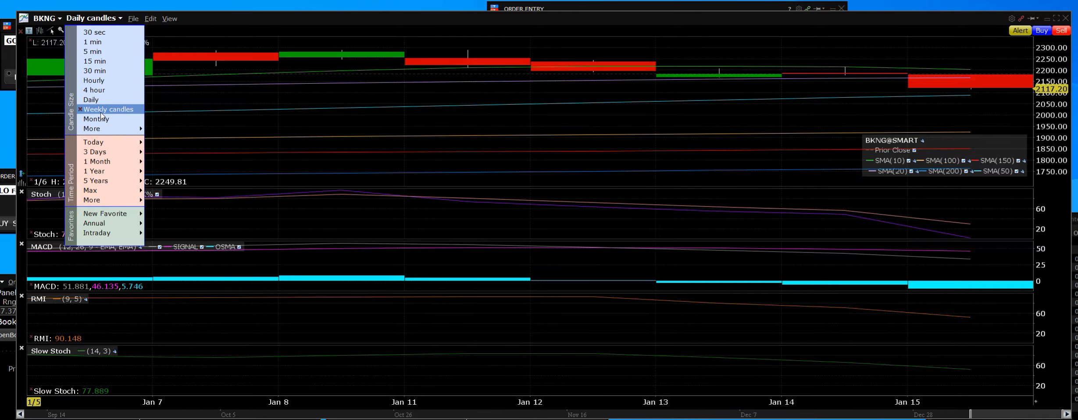
pyautogui.click(105, 110)
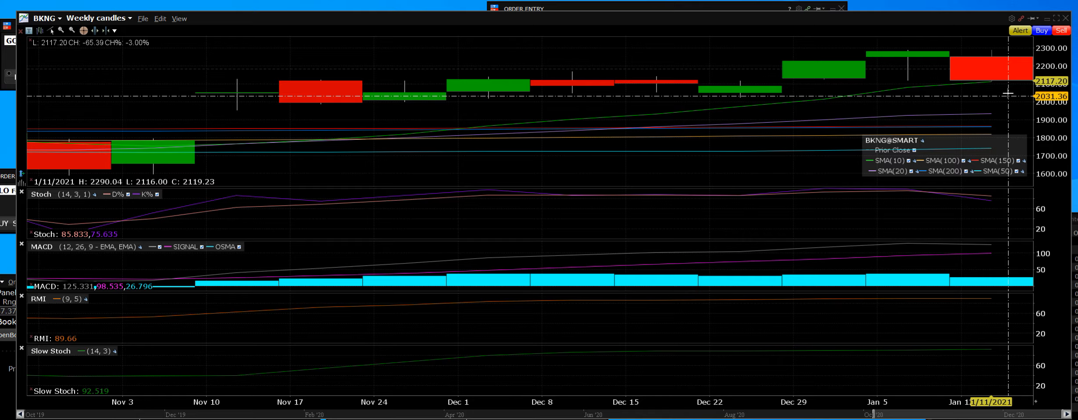
pyautogui.moveTo(1007, 93)
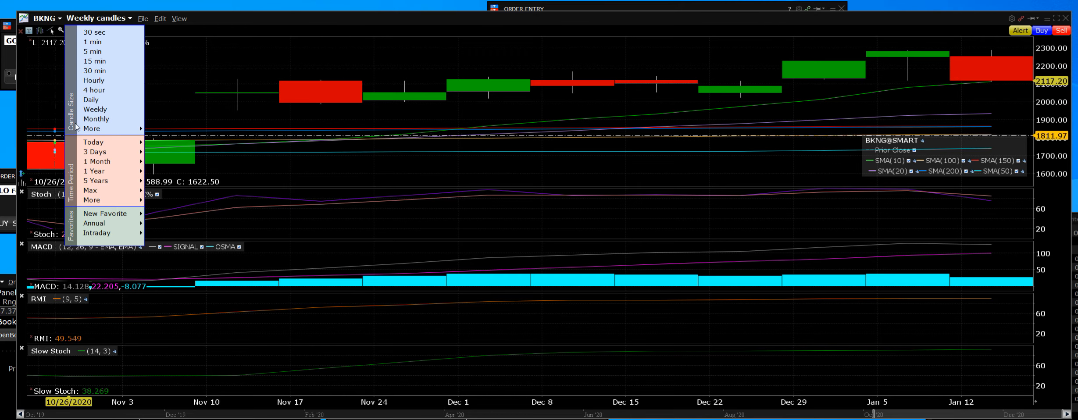
# Step: Switch the BKNG chart to monthly candles covering 2018 to early 2021
pyautogui.click(96, 120)
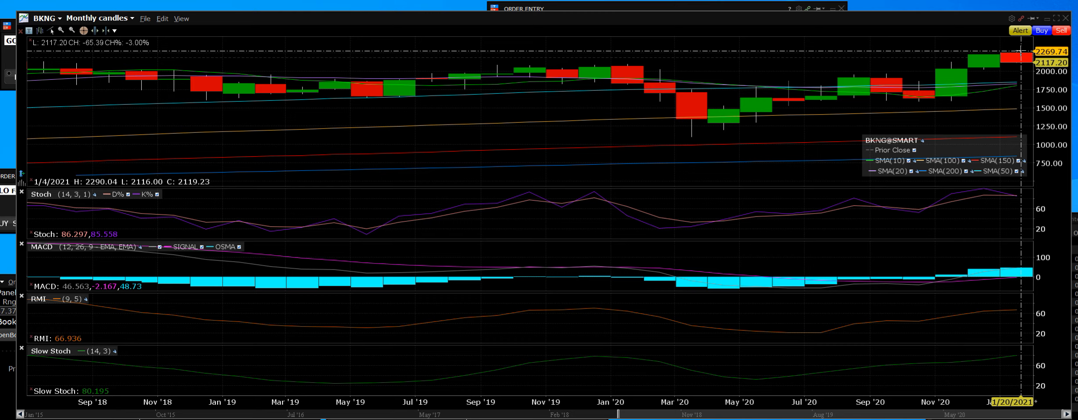
pyautogui.moveTo(974, 90)
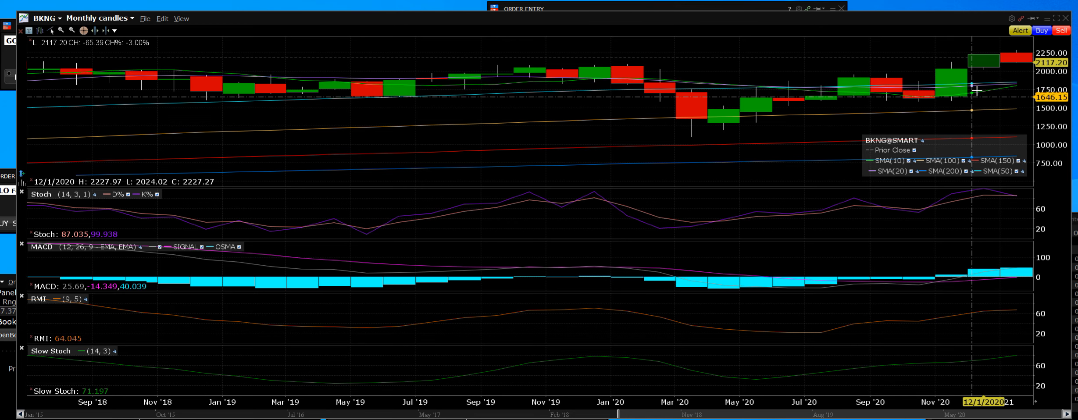
pyautogui.moveTo(976, 92)
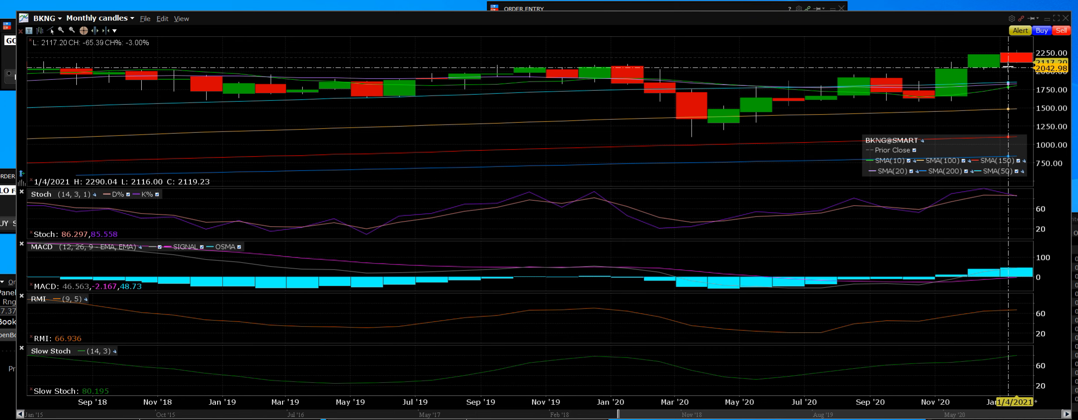
pyautogui.moveTo(853, 42)
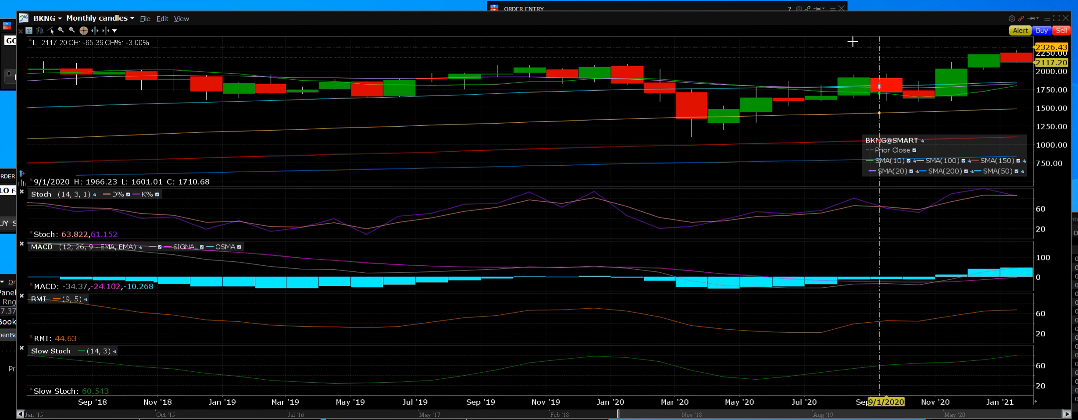